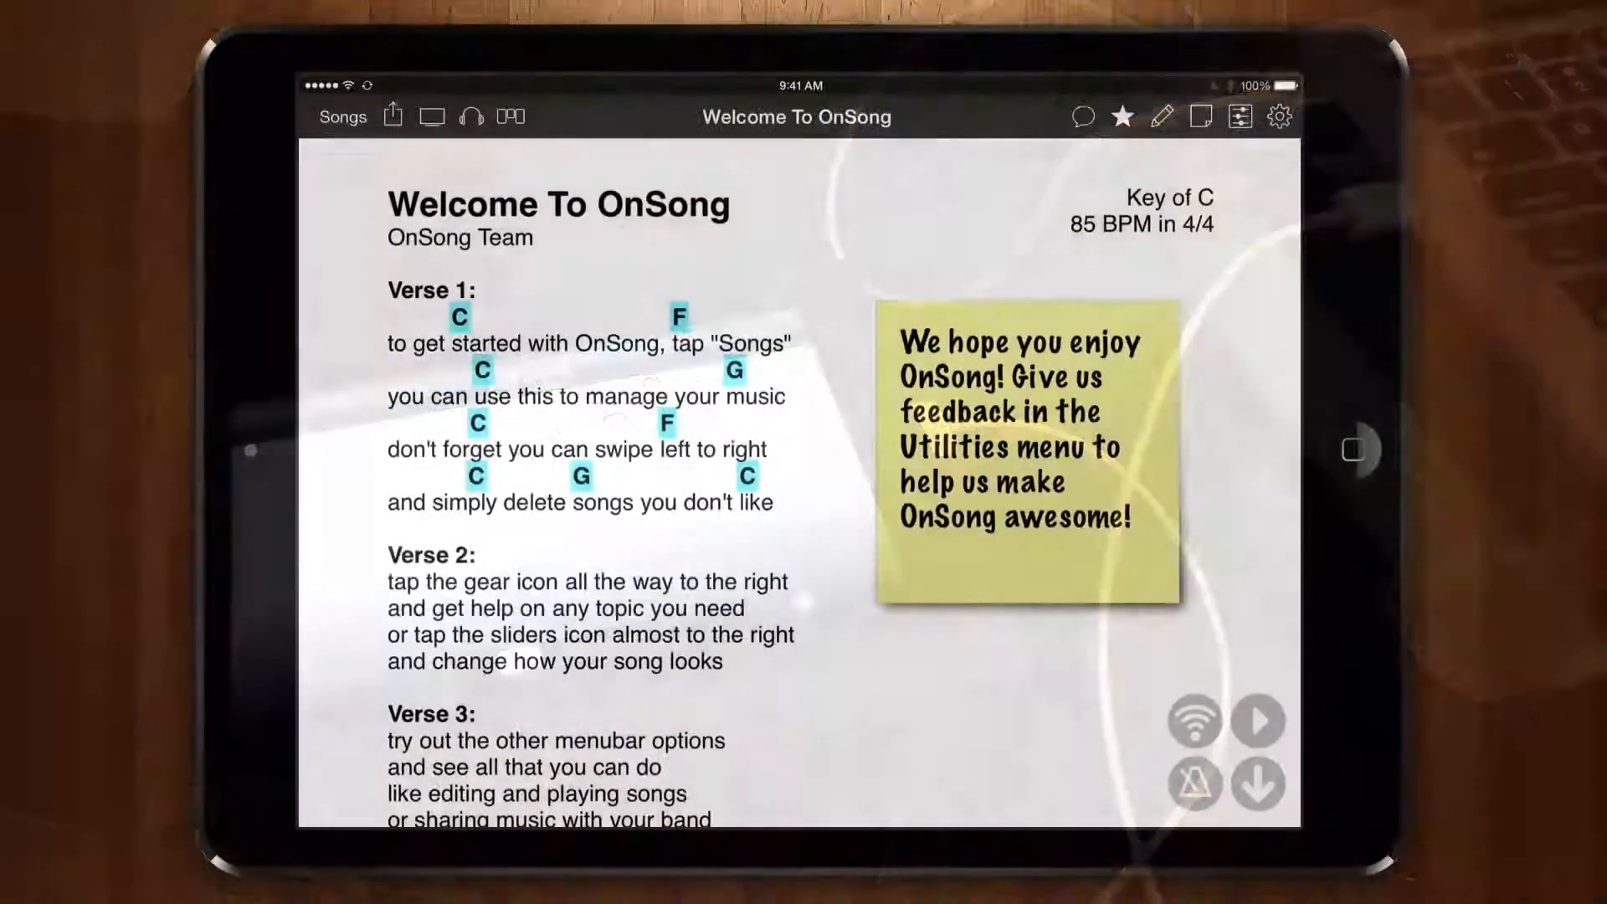
Export the full song library as an OnSong Backup to iTunes File Sharing
{"action": "left_click", "coordinate": [393, 116]}
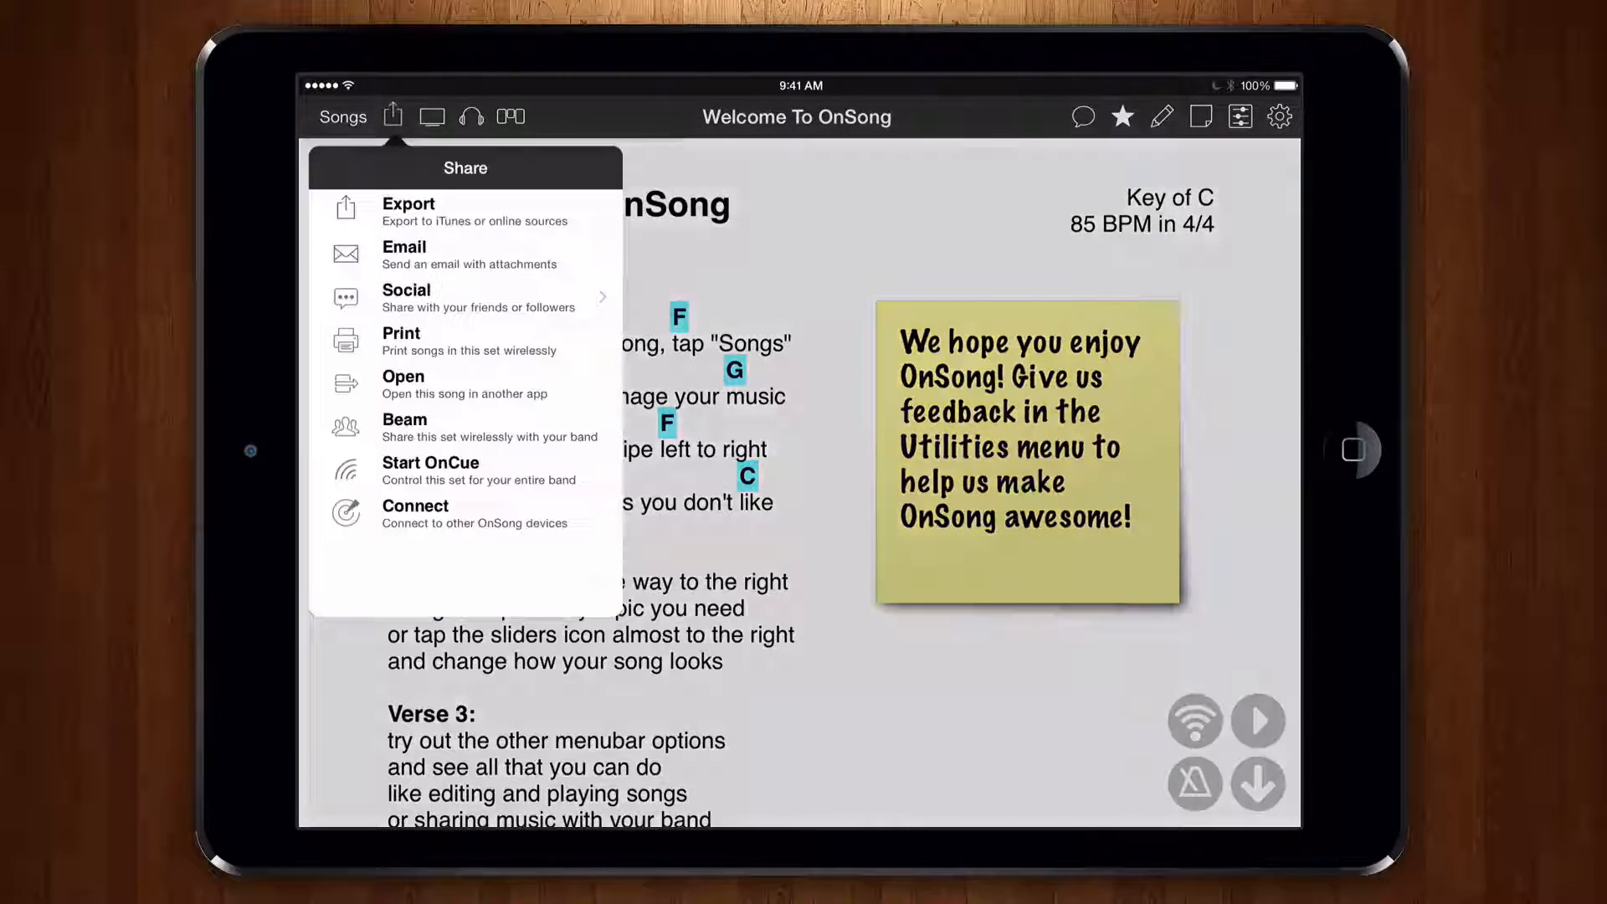
{"action": "left_click", "coordinate": [408, 204]}
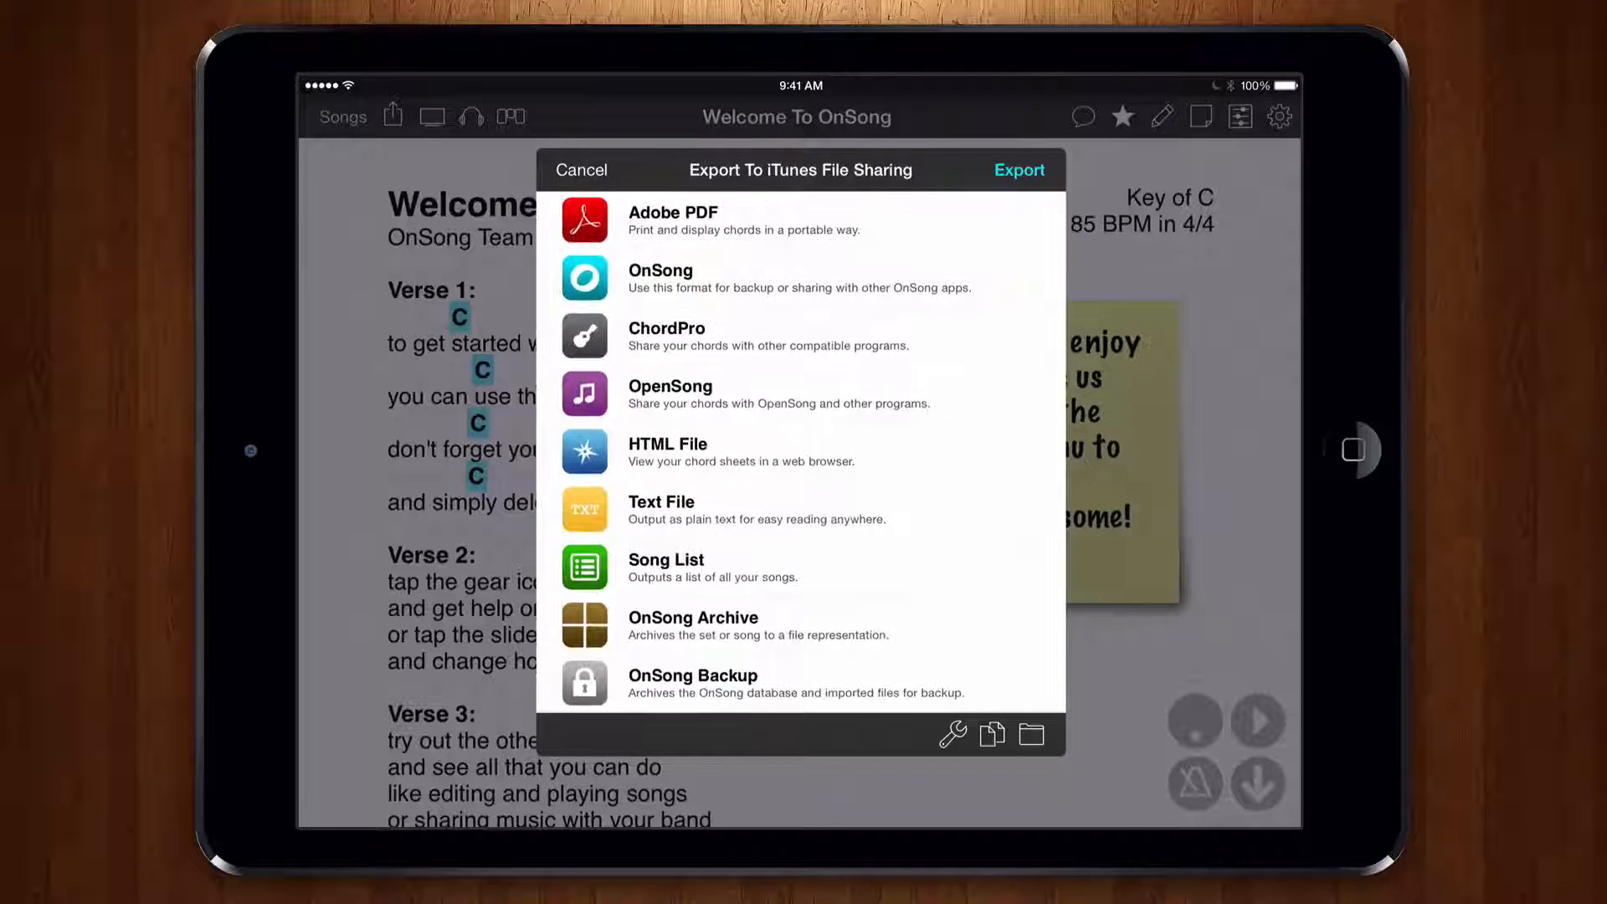
{"action": "left_click", "coordinate": [692, 683]}
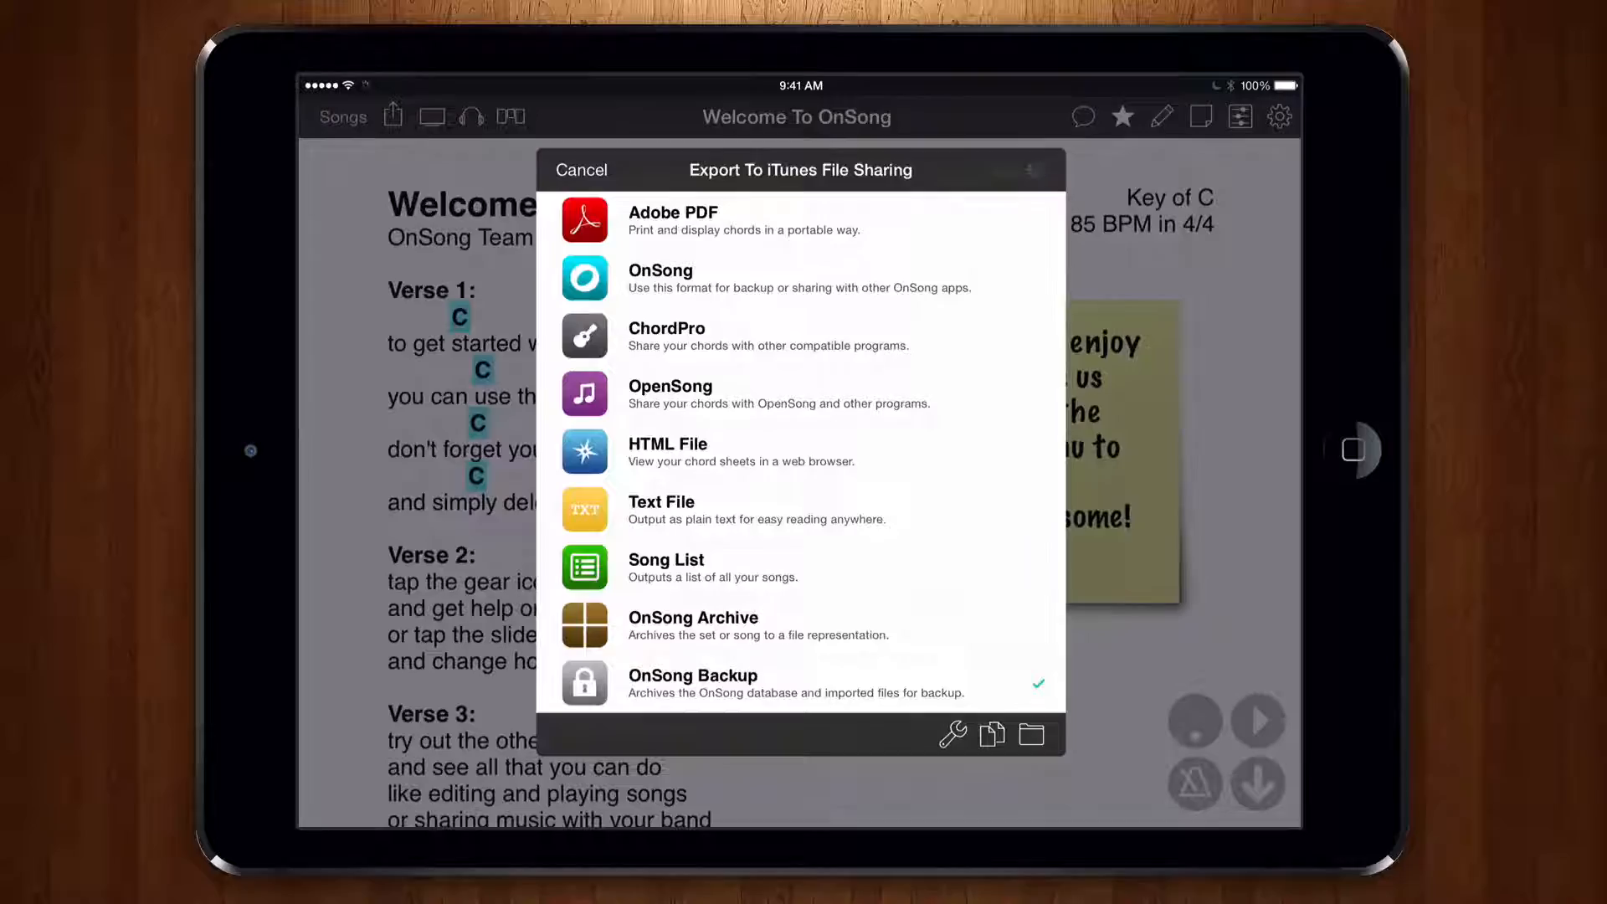
{"action": "left_click", "coordinate": [581, 169]}
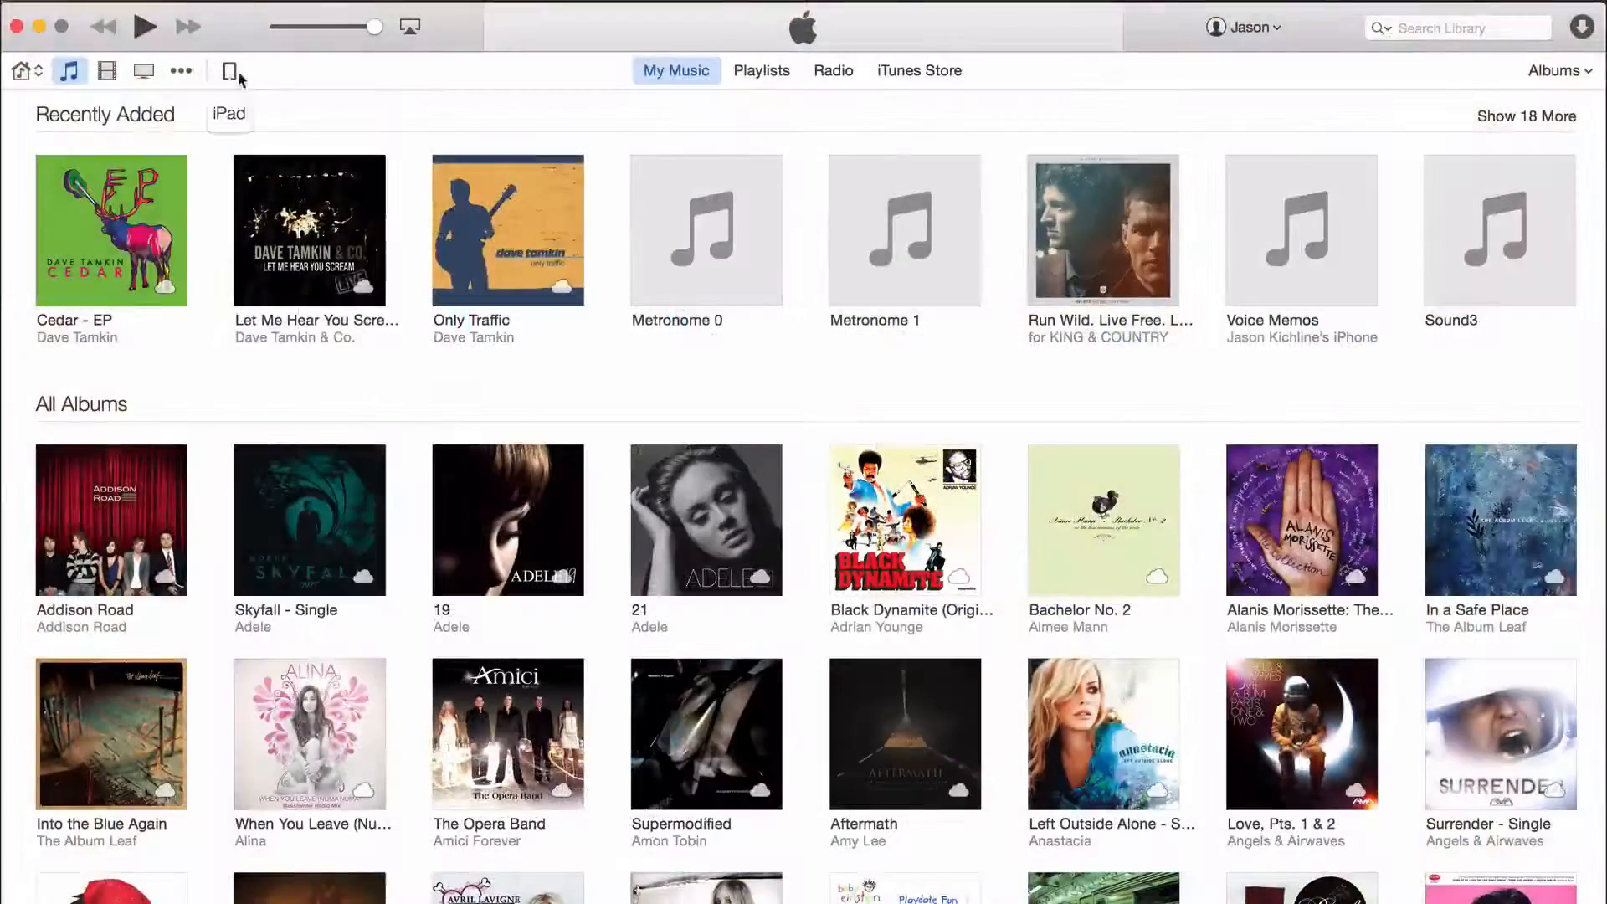
Show the connected iPad's Apps page scrolled to the File Sharing app list
{"action": "left_click", "coordinate": [231, 70]}
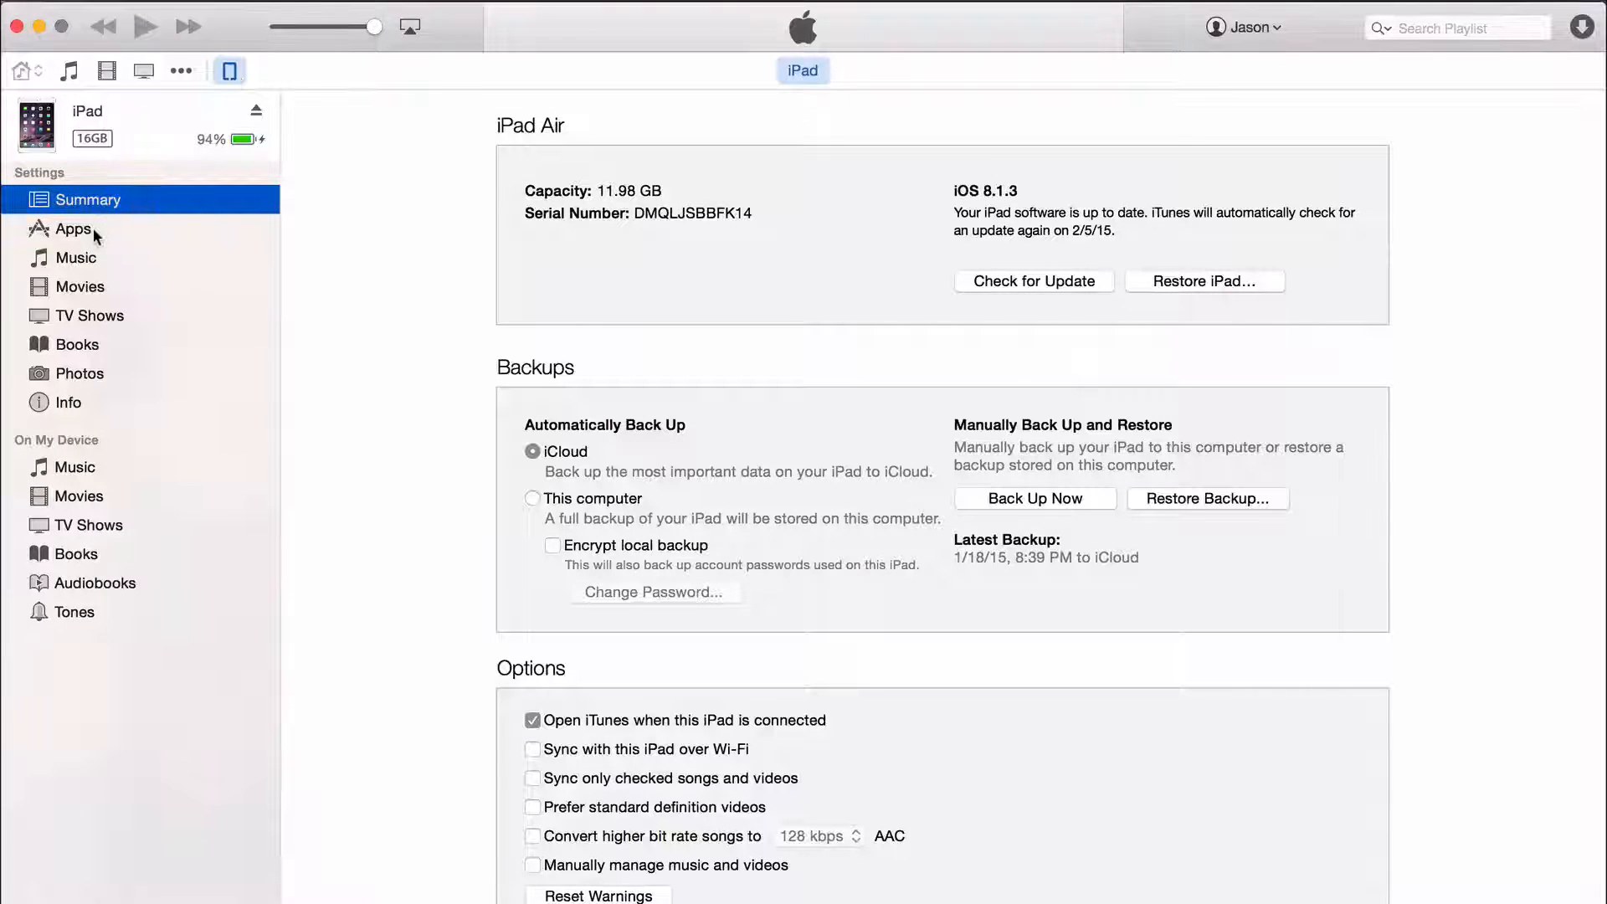
{"action": "left_click", "coordinate": [73, 229]}
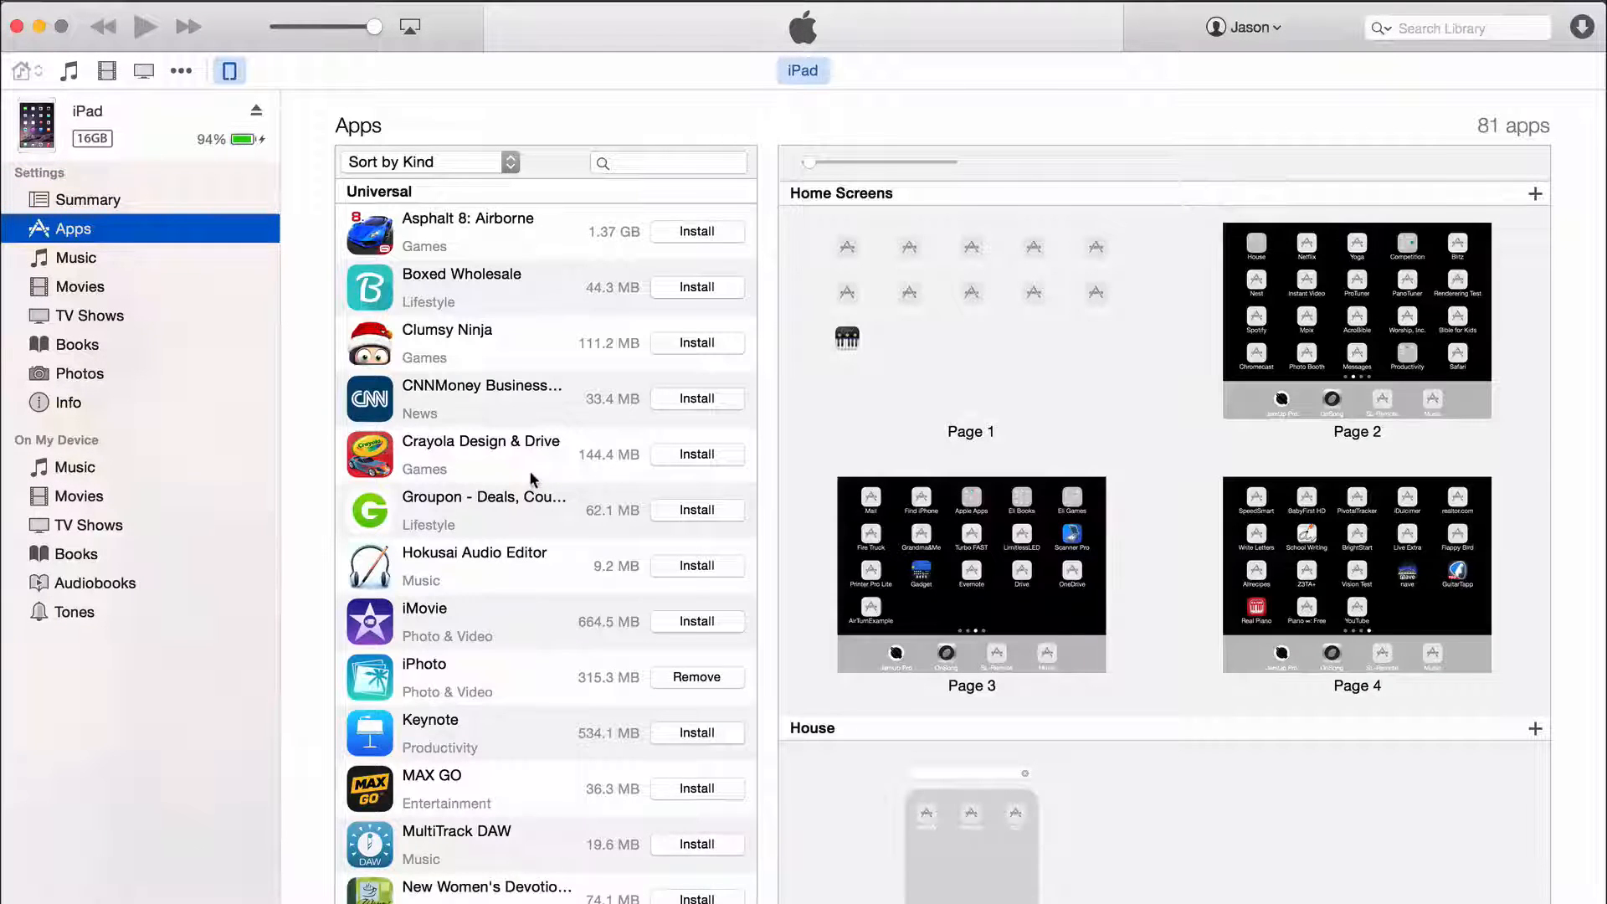
{"action": "scroll", "scroll_direction": "down", "scroll_amount": 3}
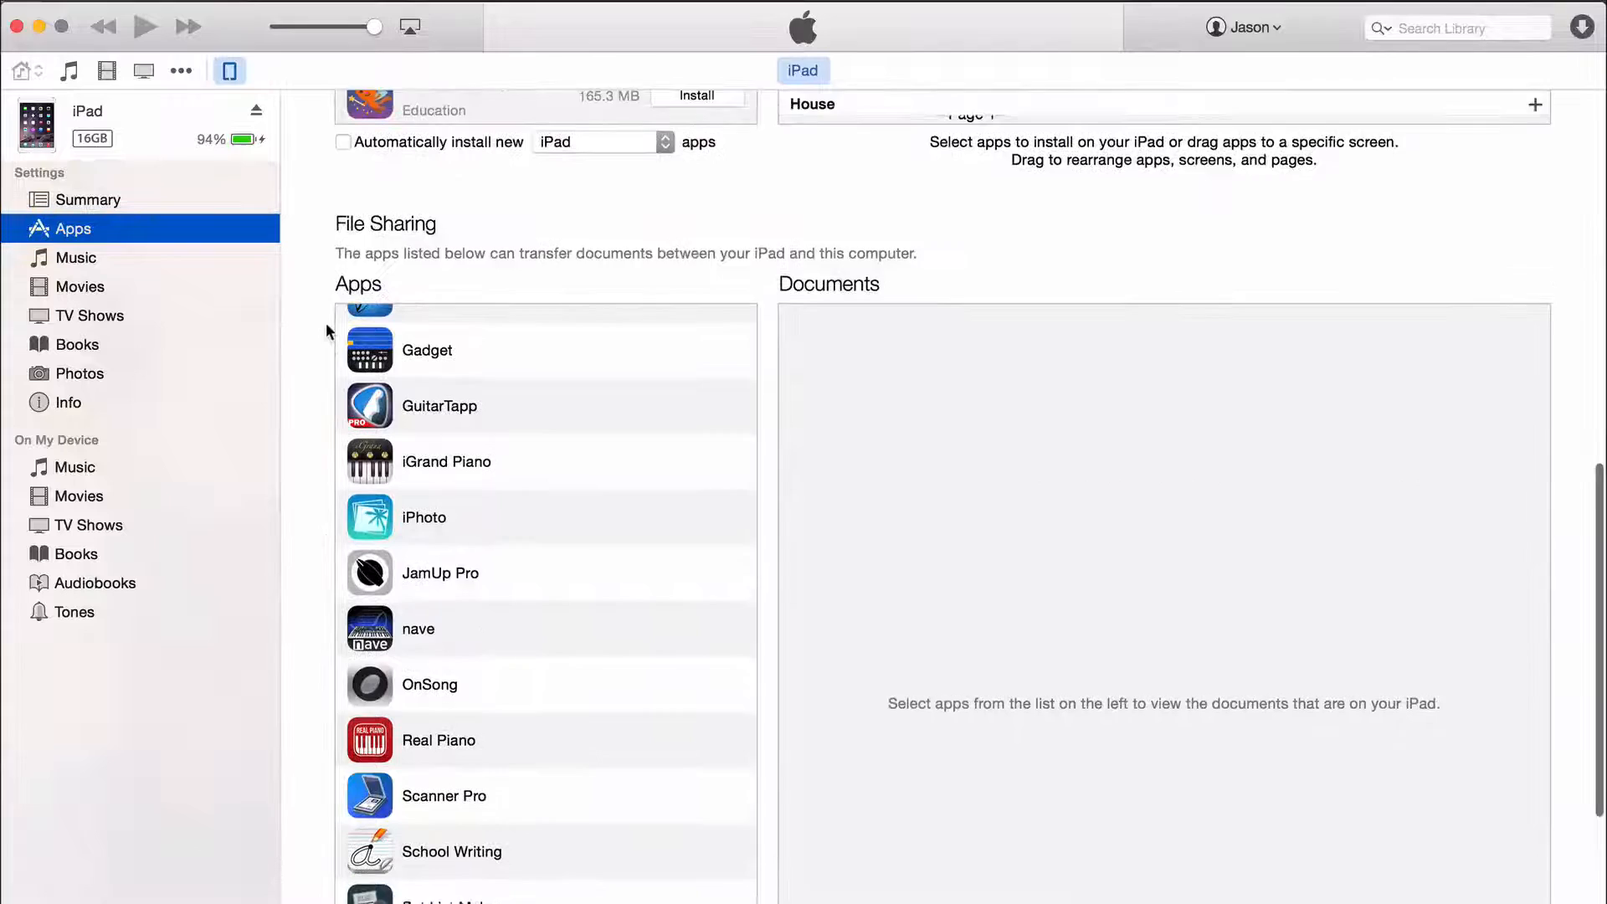
{"action": "scroll", "scroll_direction": "down", "scroll_amount": 3}
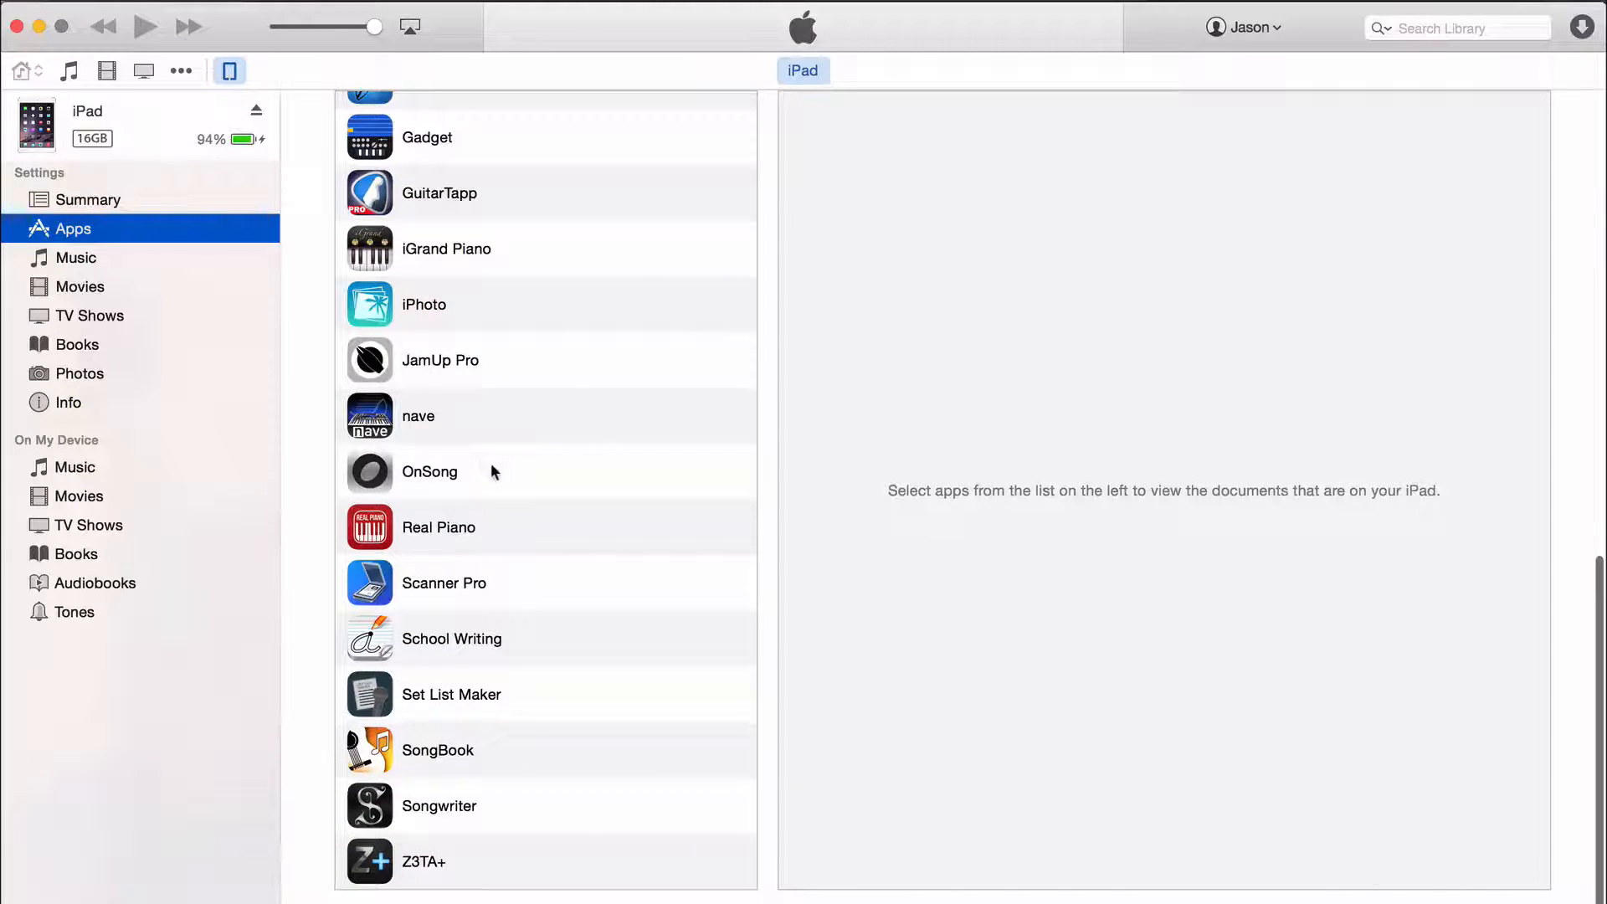
Select OnSong 201502011852.backup in OnSong's File Sharing documents
{"action": "left_click", "coordinate": [430, 472]}
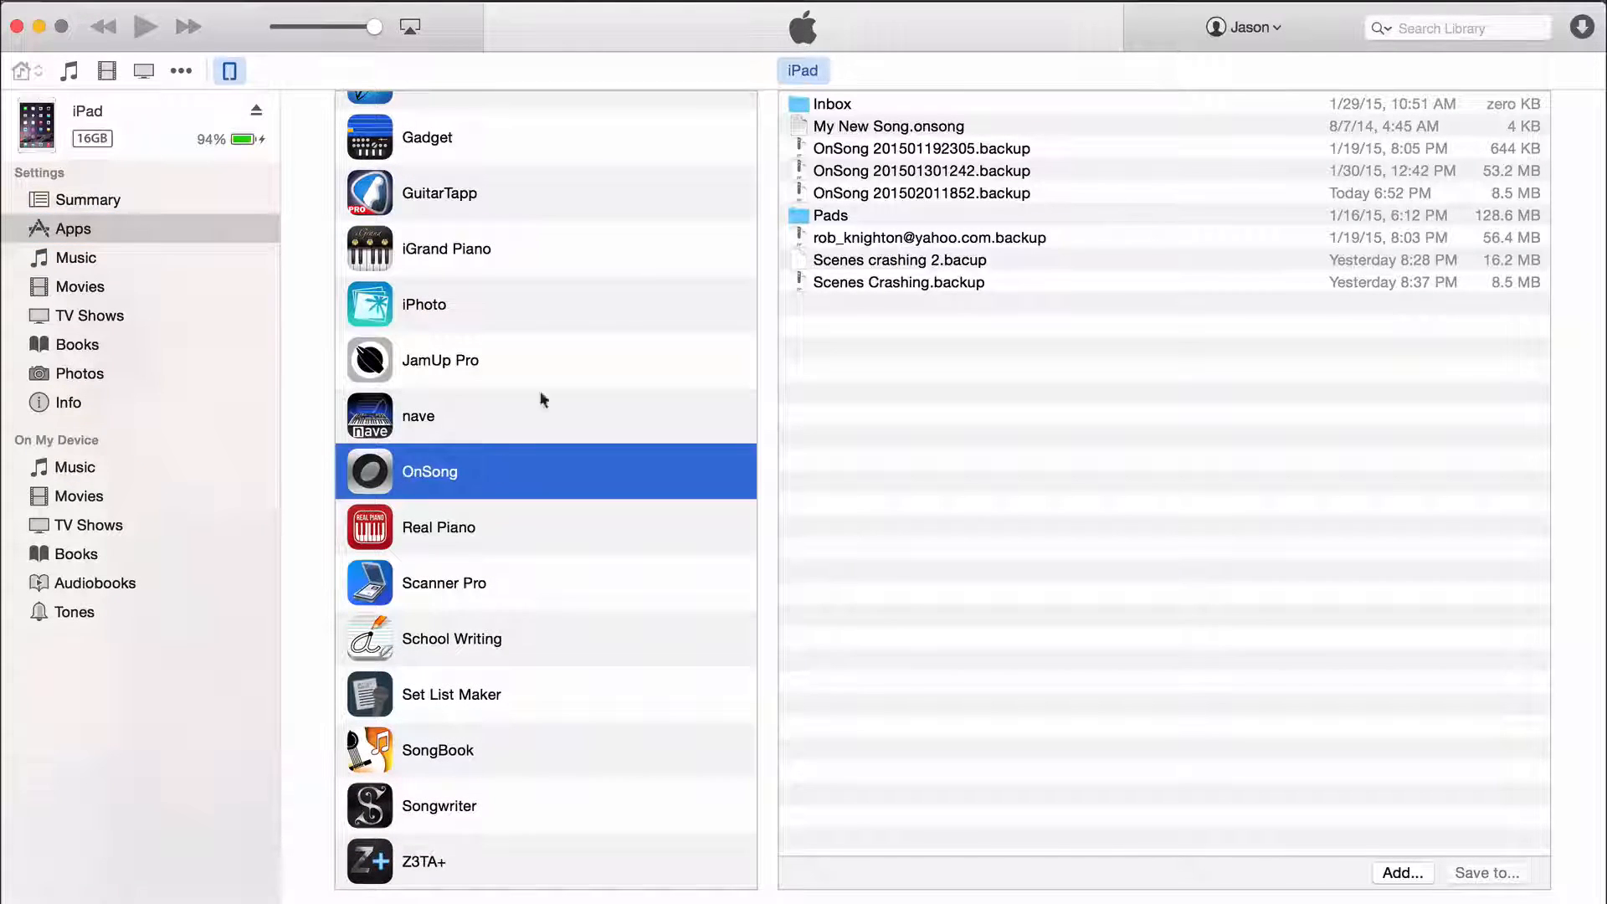
{"action": "mouse_move", "coordinate": [971, 196]}
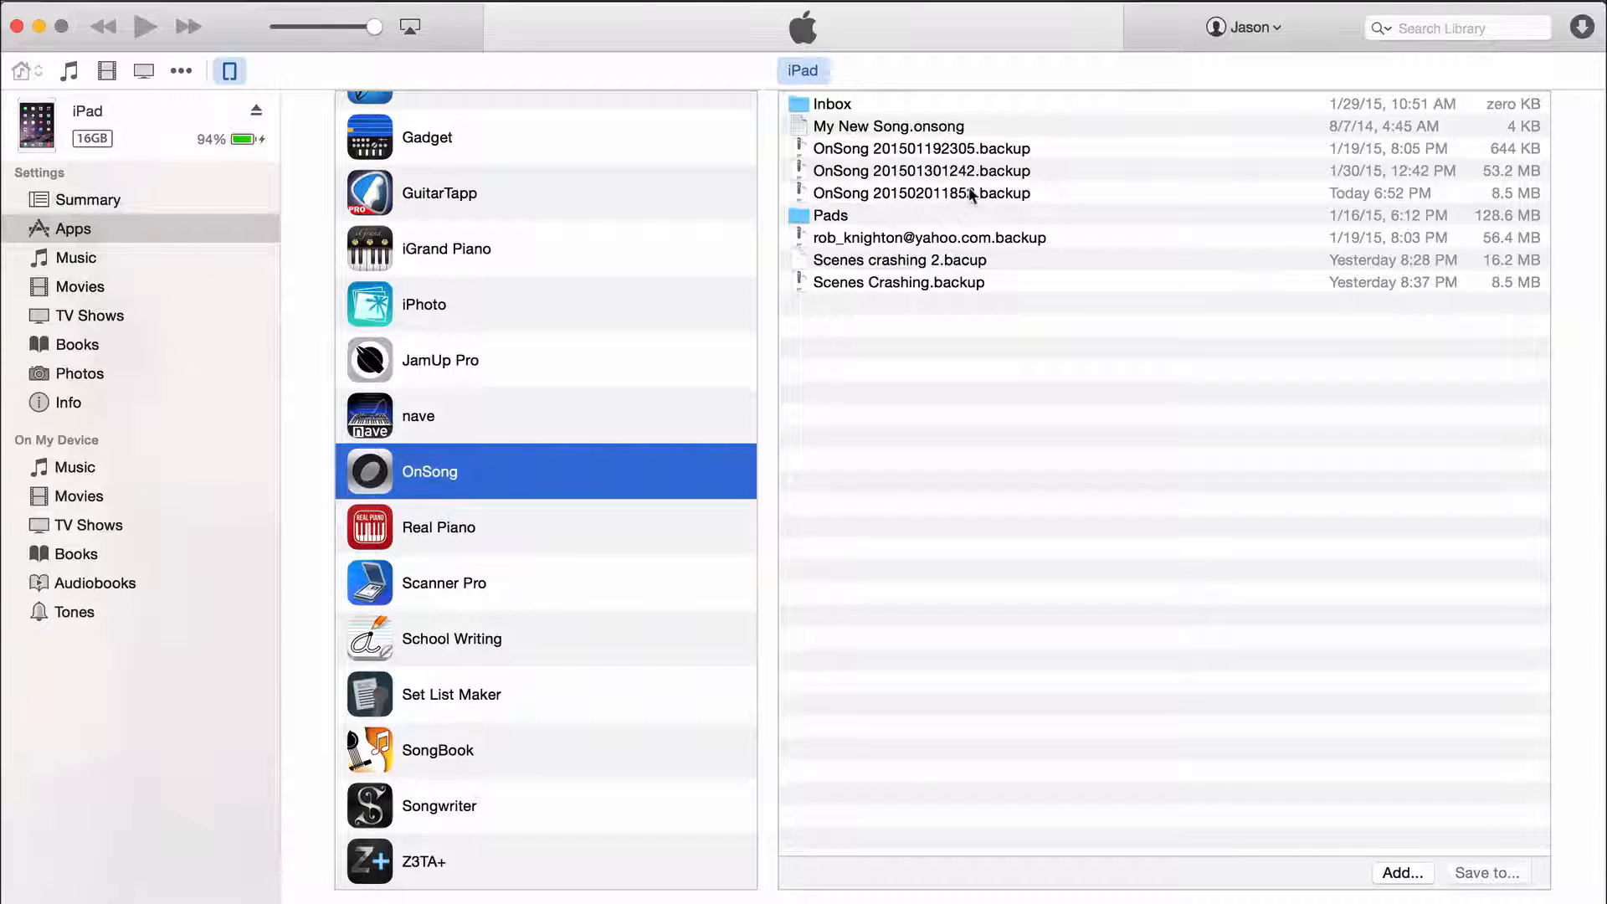
{"action": "left_click", "coordinate": [923, 193]}
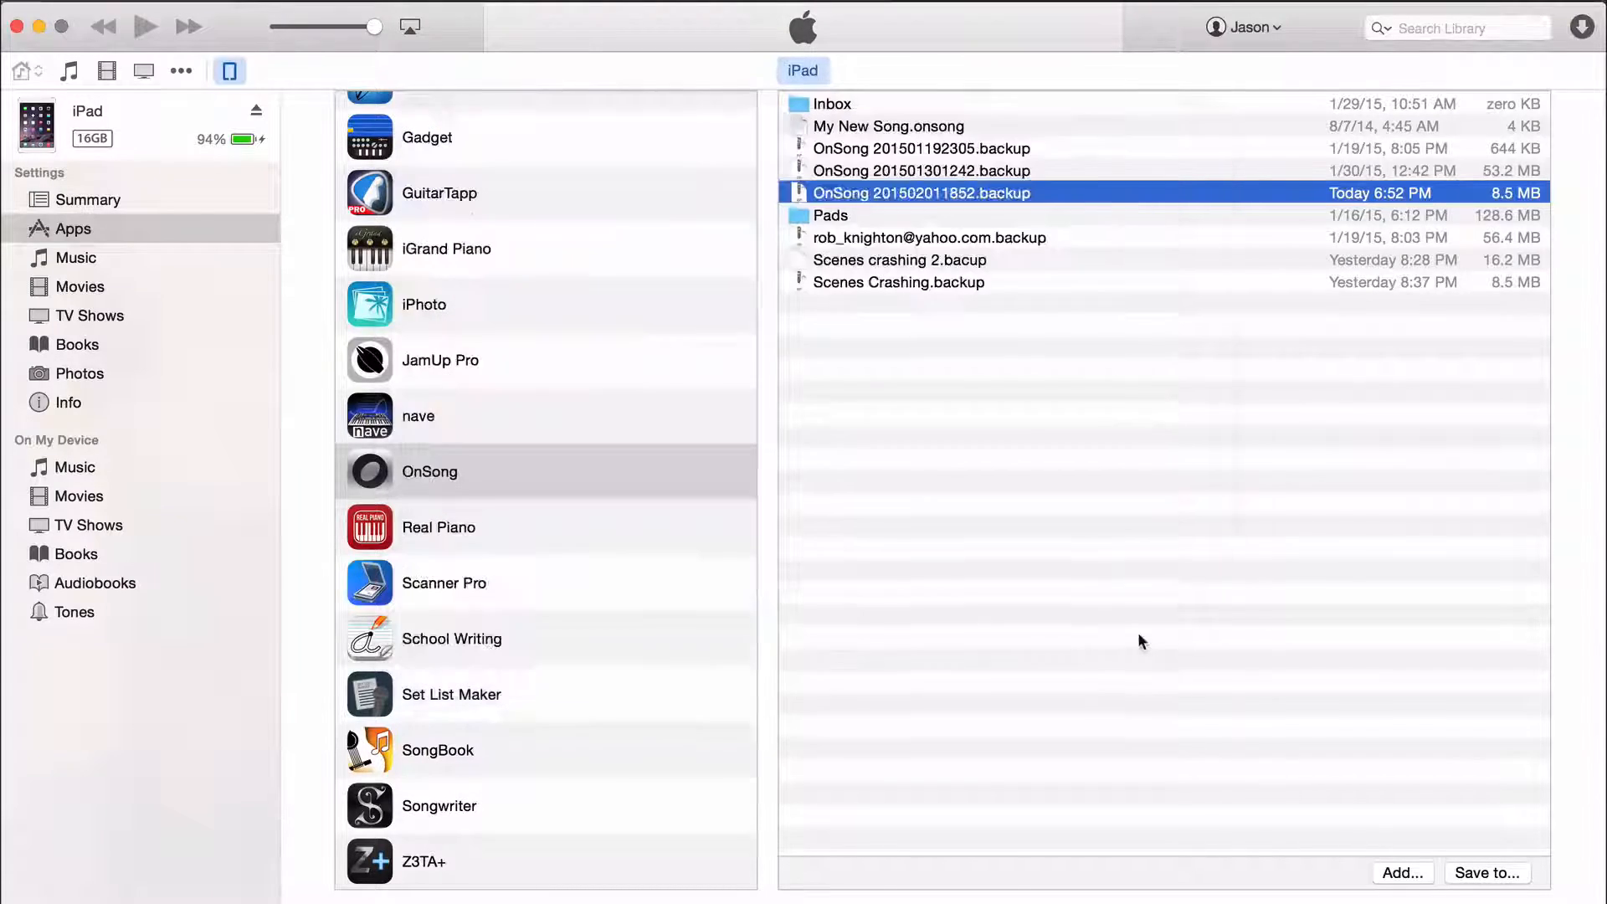
{"action": "mouse_move", "coordinate": [1036, 502]}
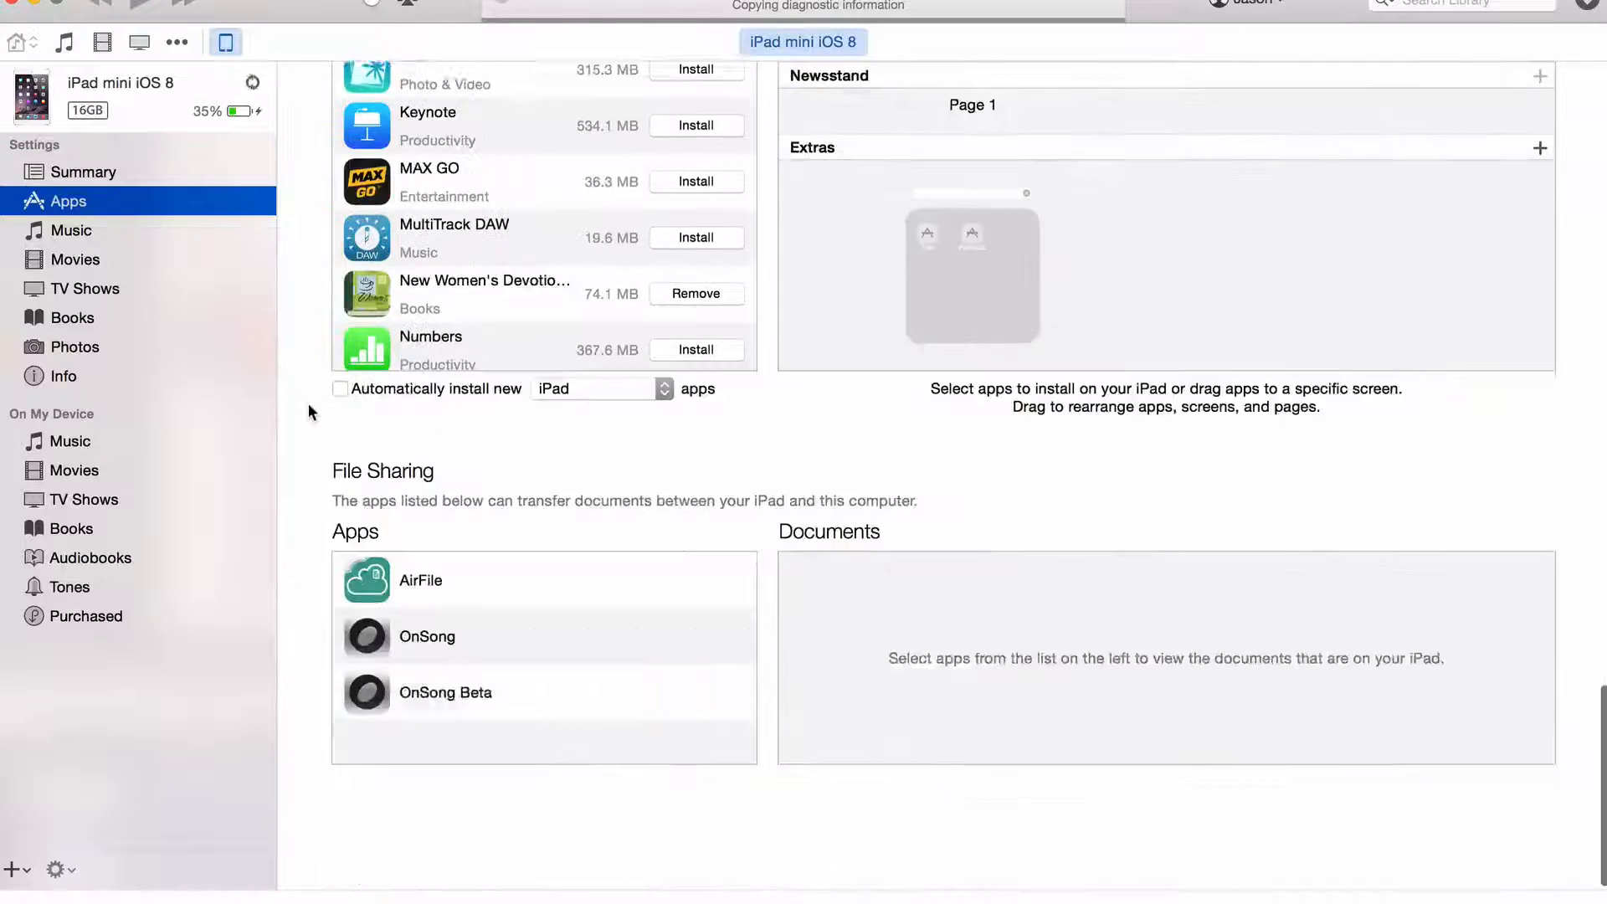
Add the saved OnSong backup file from My Backup to OnSong's documents on the iPad mini
{"action": "left_click", "coordinate": [426, 635]}
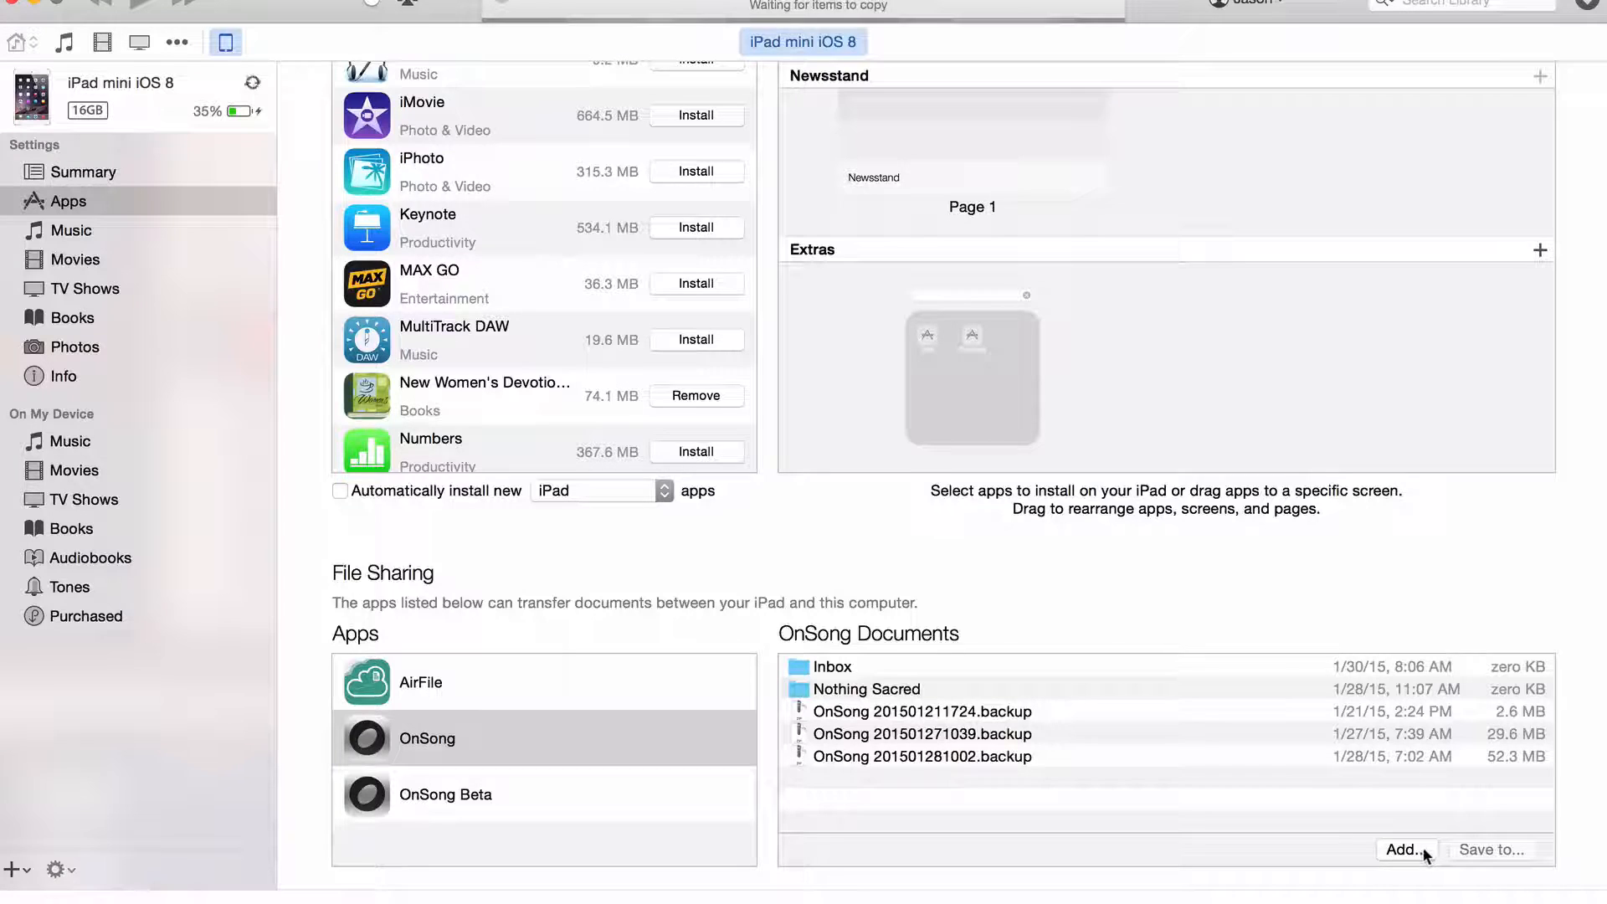
{"action": "left_click", "coordinate": [1407, 849]}
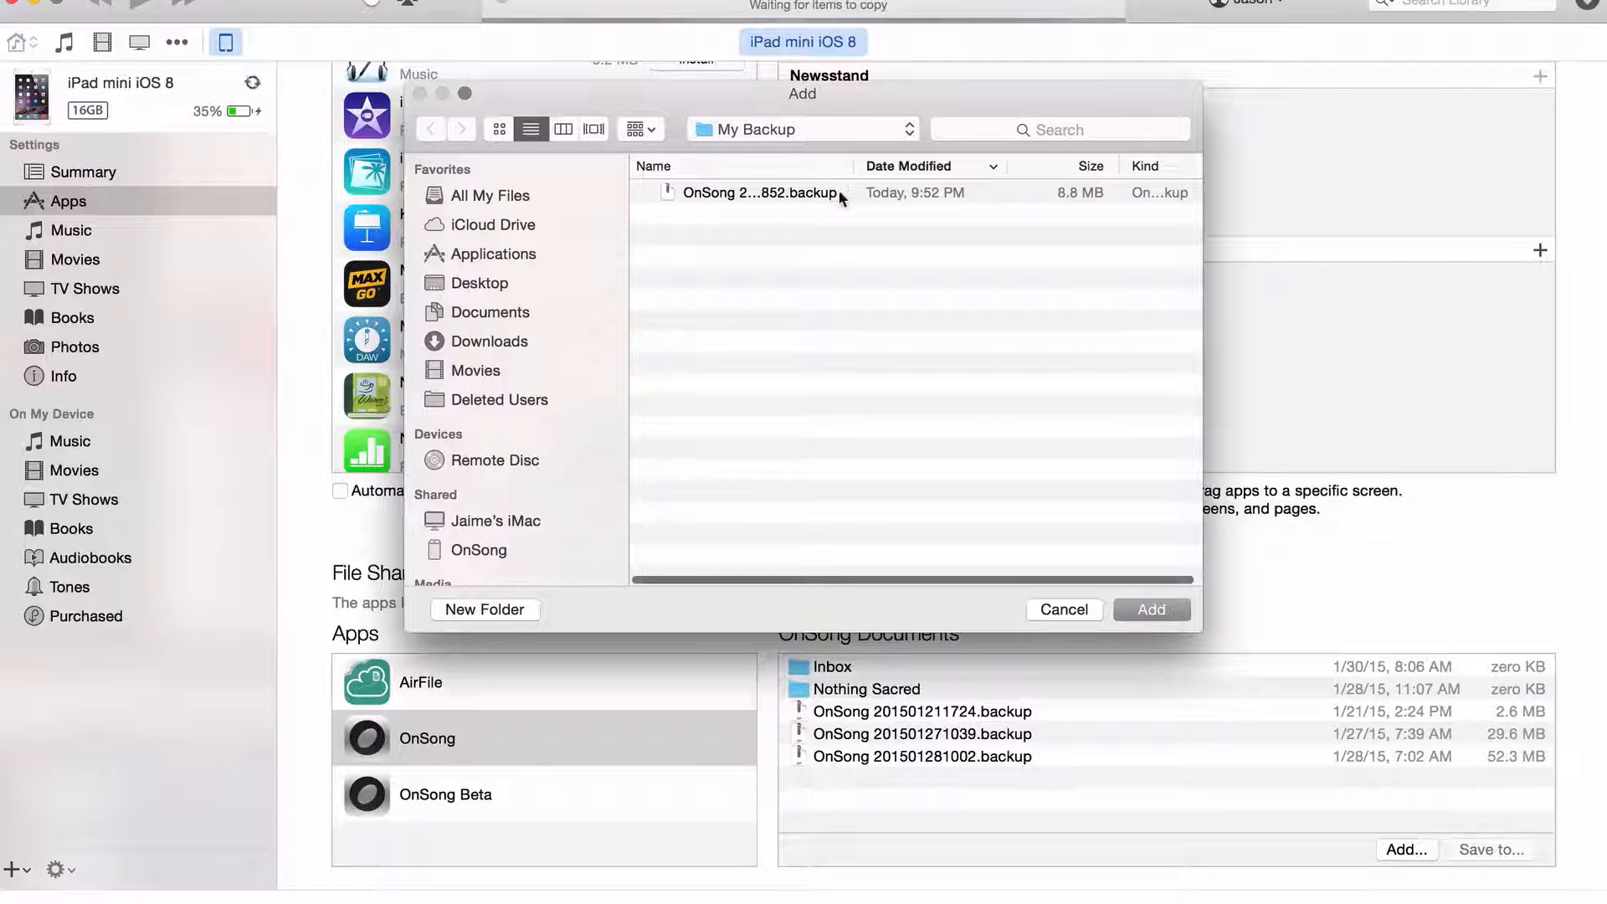
{"action": "left_click", "coordinate": [1150, 609]}
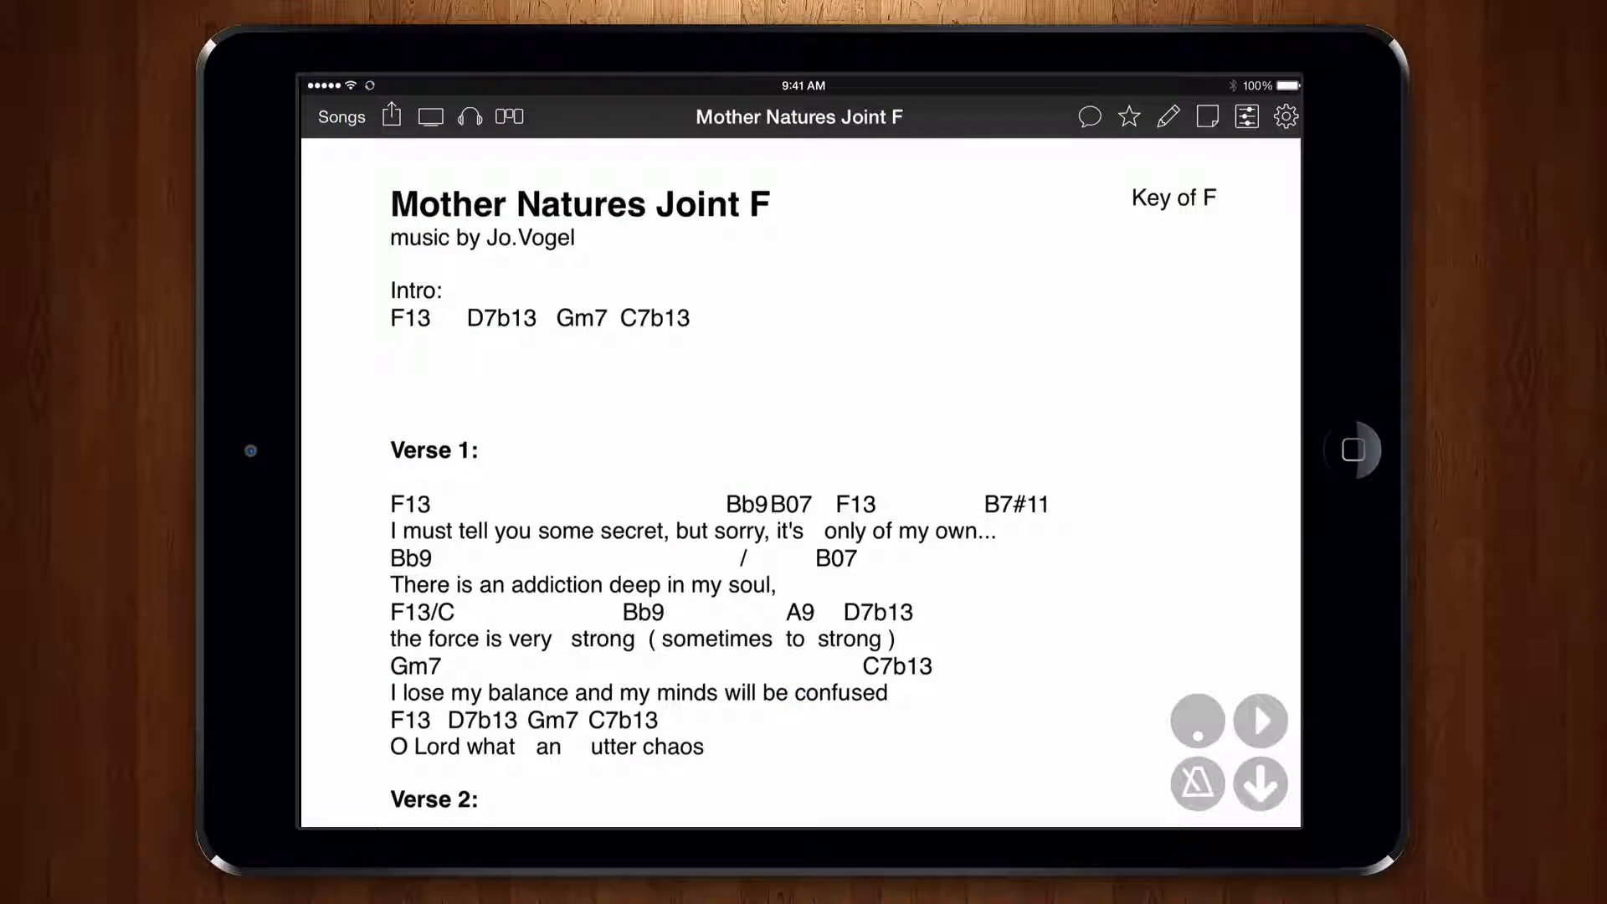
{"action": "left_click", "coordinate": [342, 115]}
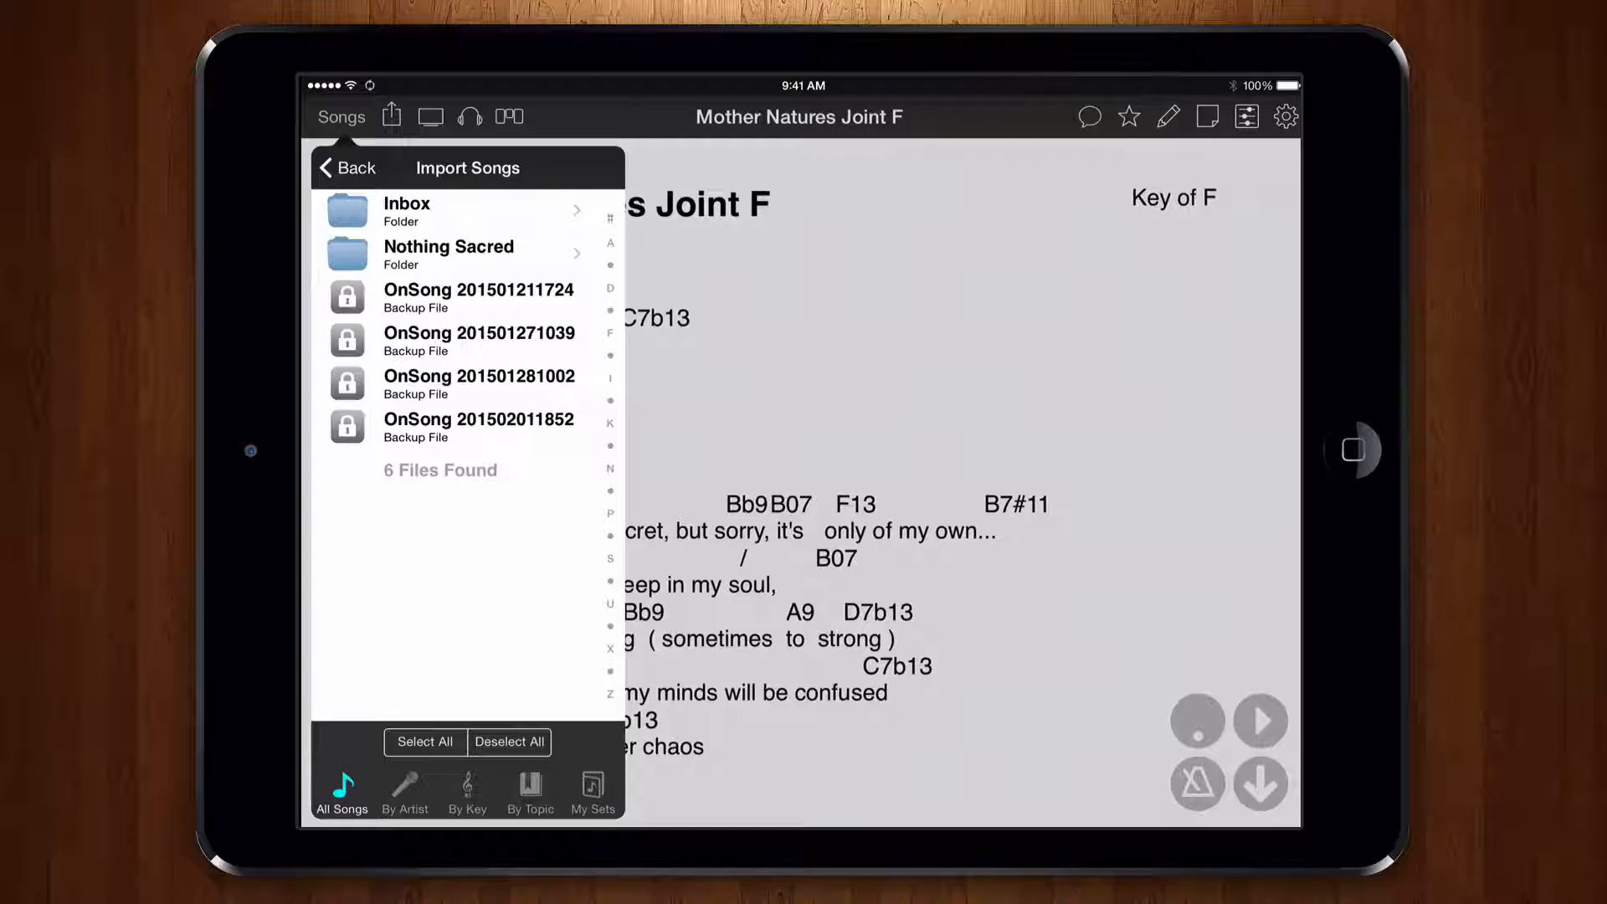
{"action": "left_click", "coordinate": [476, 426]}
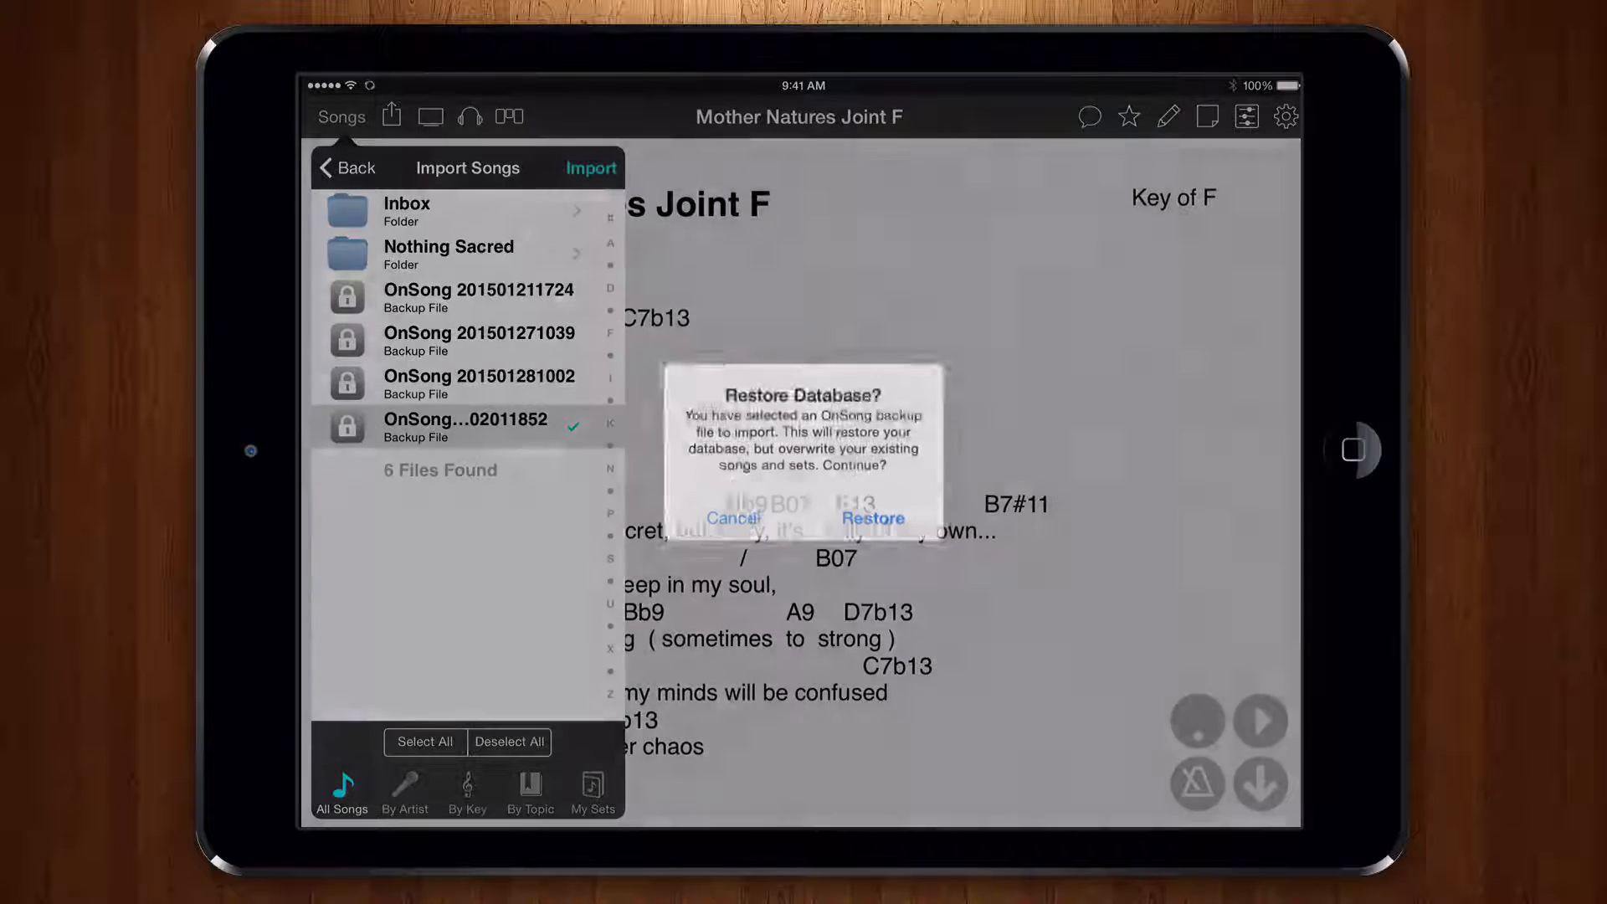